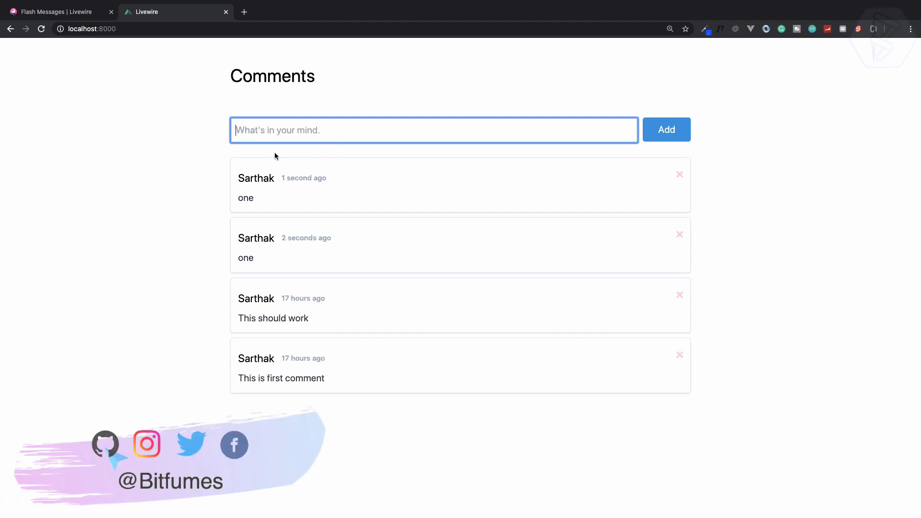
mouse_move(185, 203)
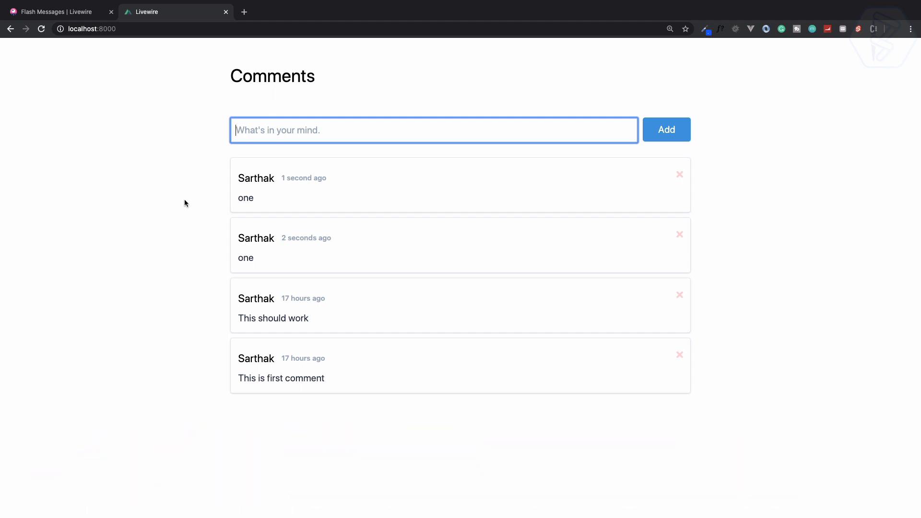
Step: Switch from the local comments app to the Flash Messages | Livewire docs tab
click(55, 11)
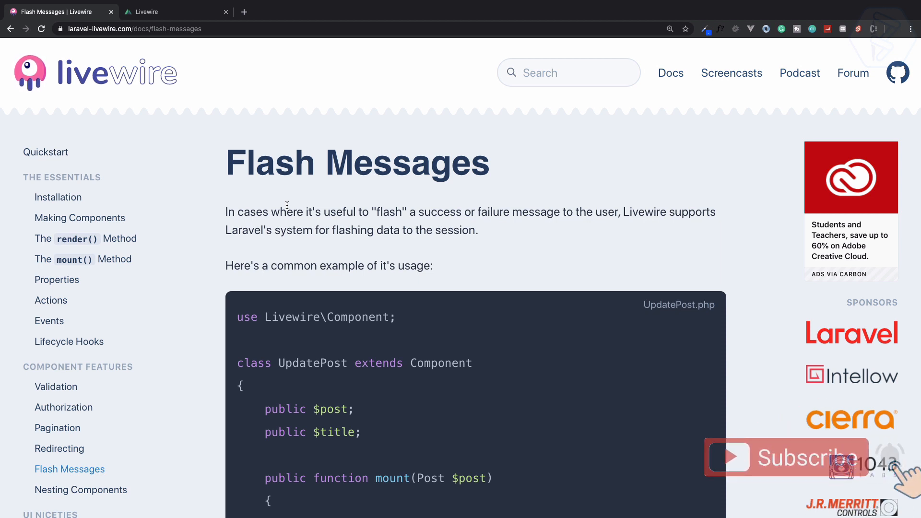
Step: Scroll to the update() method and highlight its session()->flash example line
scroll(down, 3)
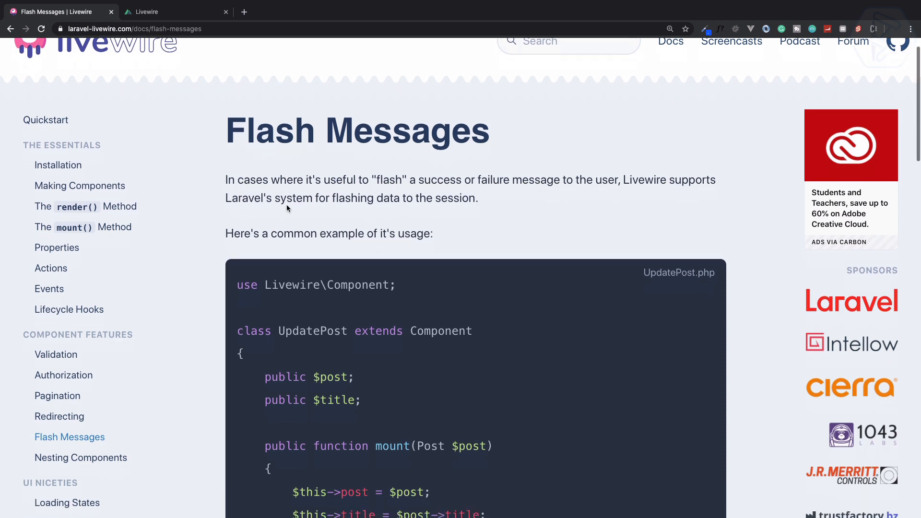
scroll(down, 3)
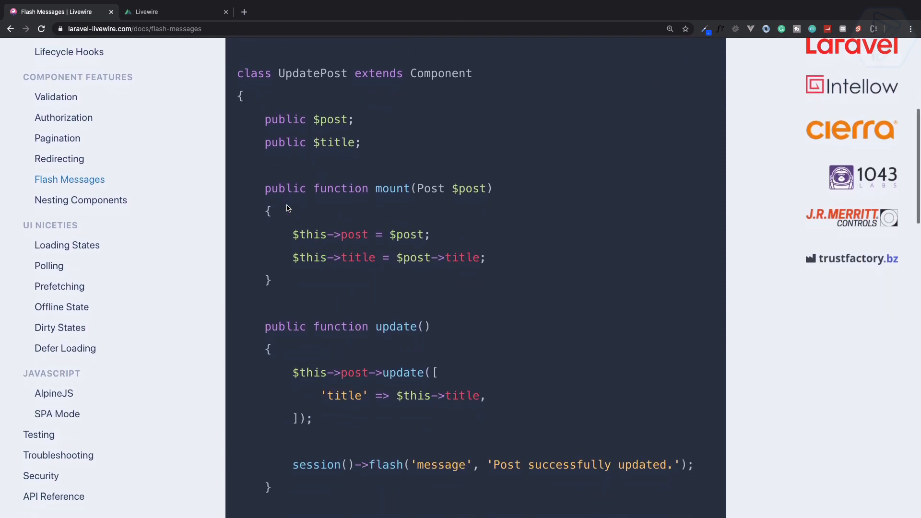
scroll(down, 3)
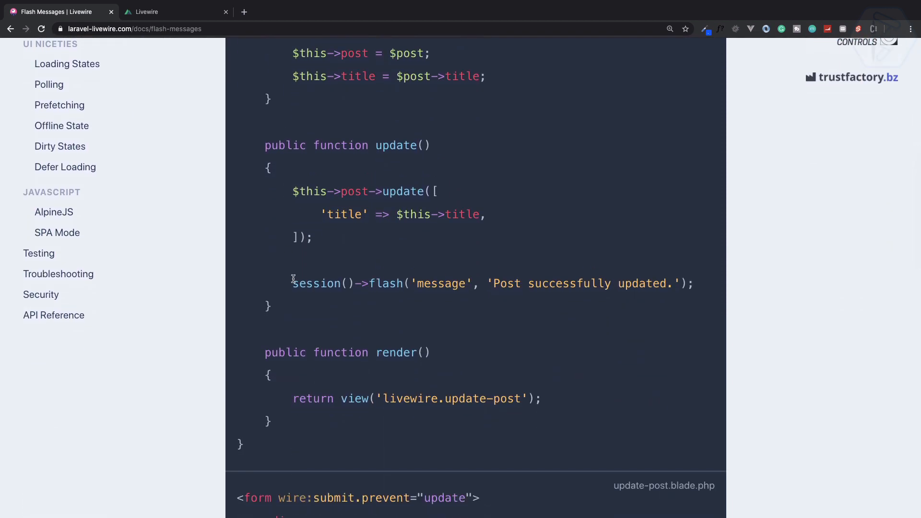
drag(293, 283, 604, 283)
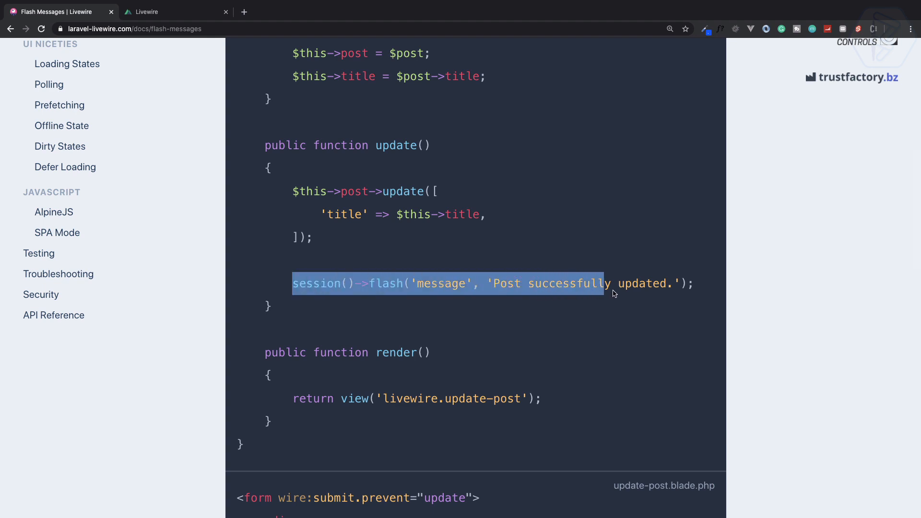
click(643, 283)
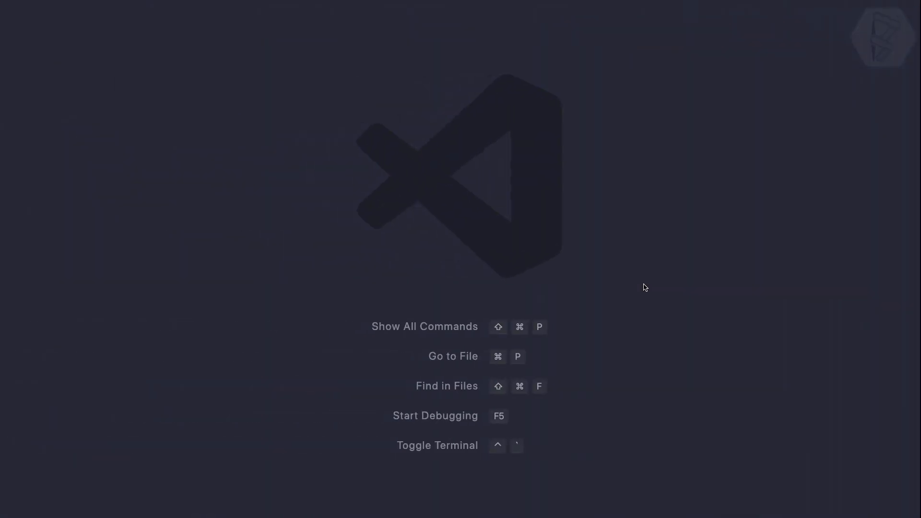
Step: Open Comments.php by searching 'comm' and scroll to its addComment() method
text(comm)
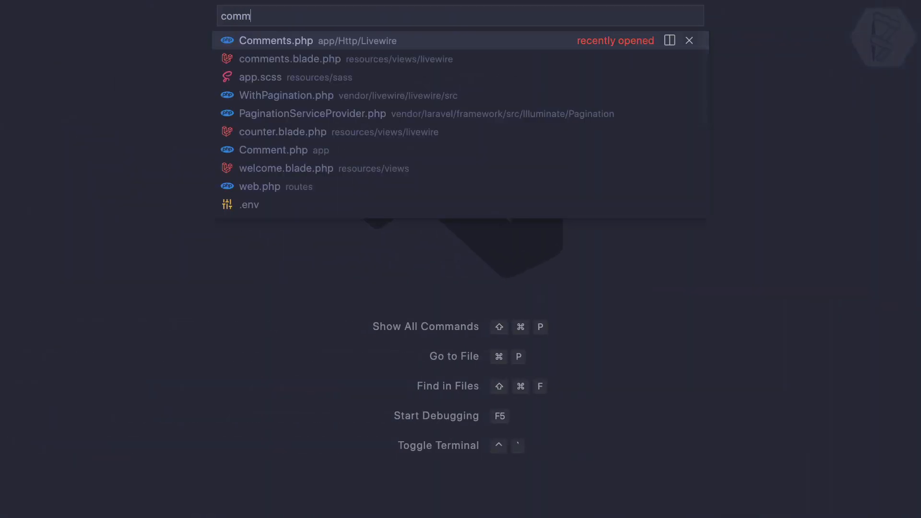
click(276, 40)
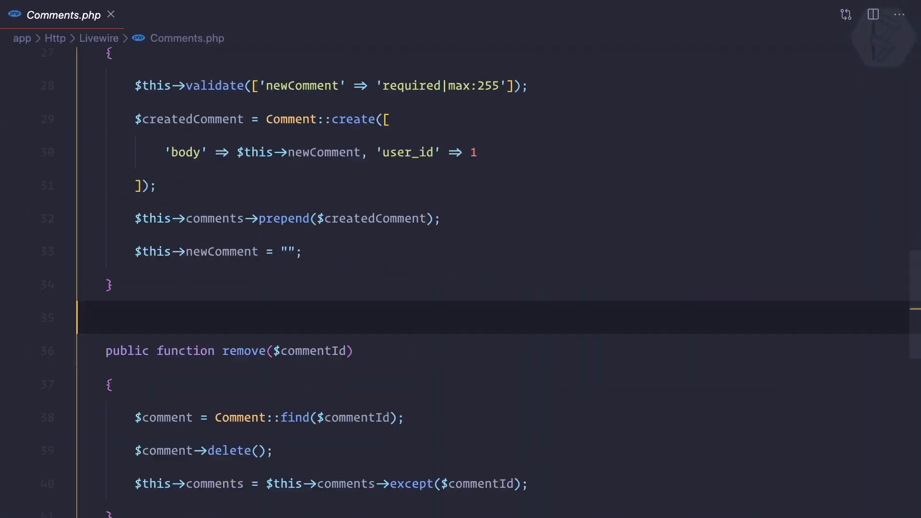
scroll(up, 3)
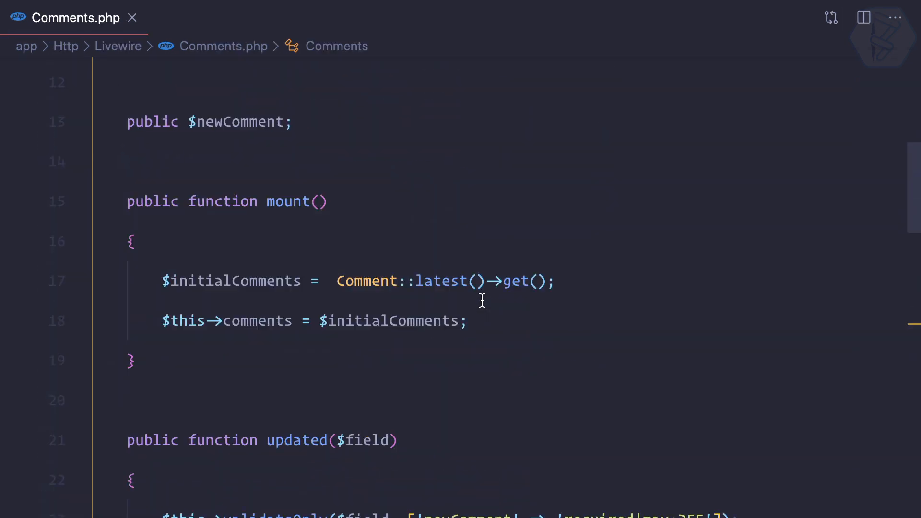
scroll(up, 3)
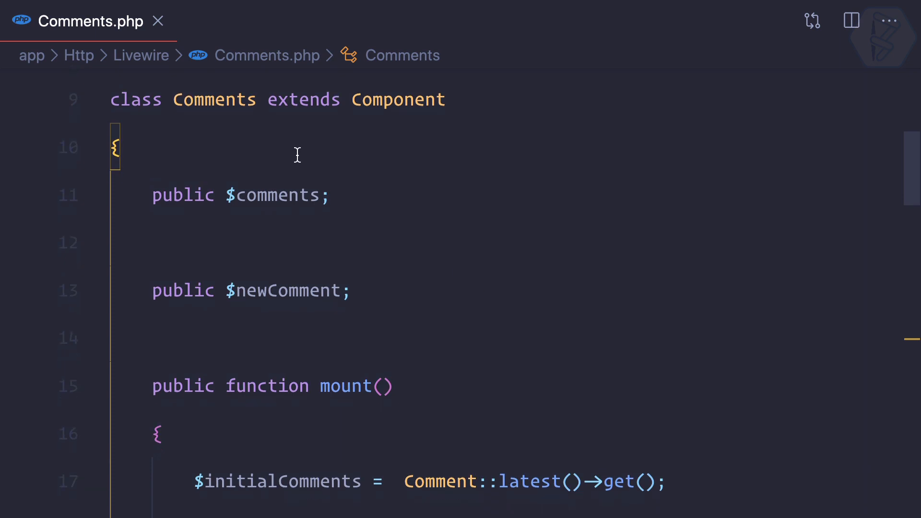
scroll(down, 3)
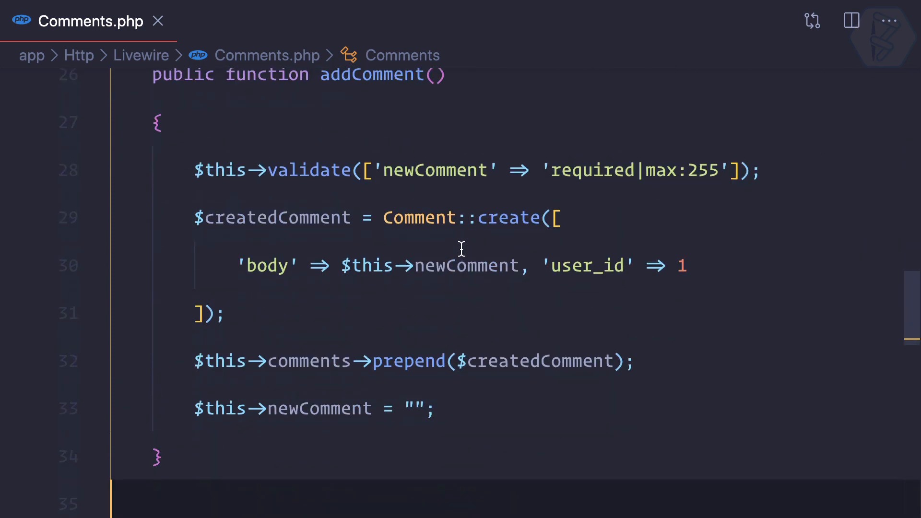
scroll(down, 3)
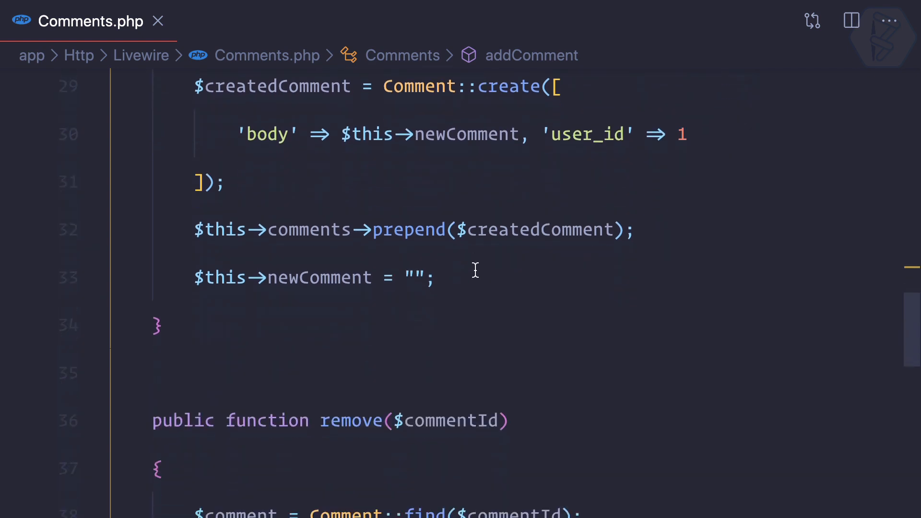
Step: Add session()->flash('message','Comment added successfully') to addComment, followed by an inserted emoji
text(session)
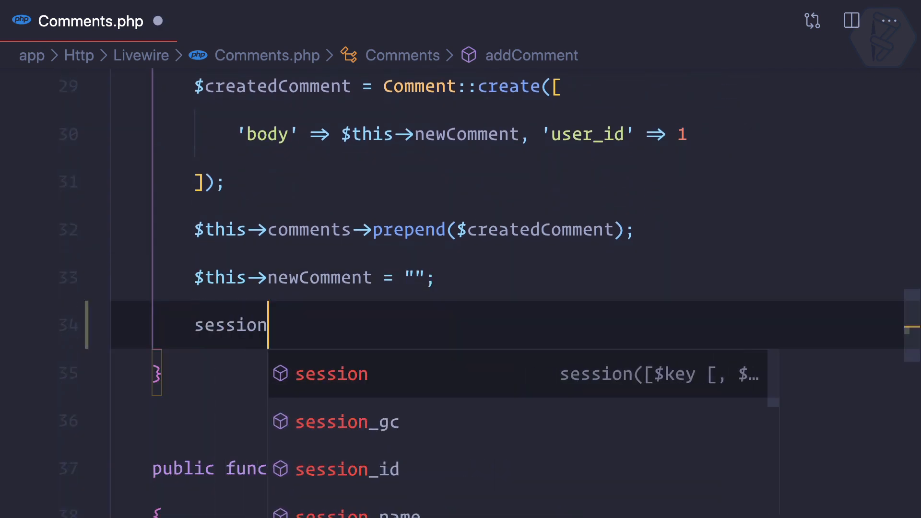
text(()->flash('message)
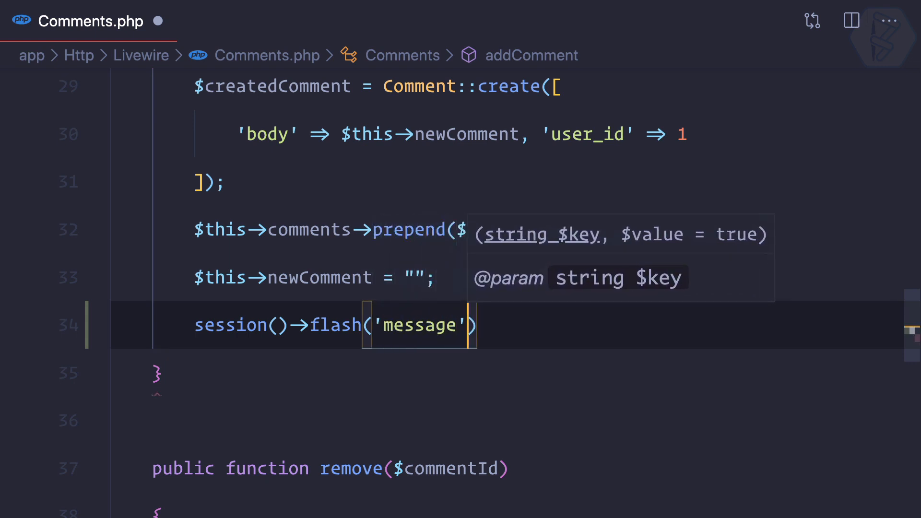
text(,')
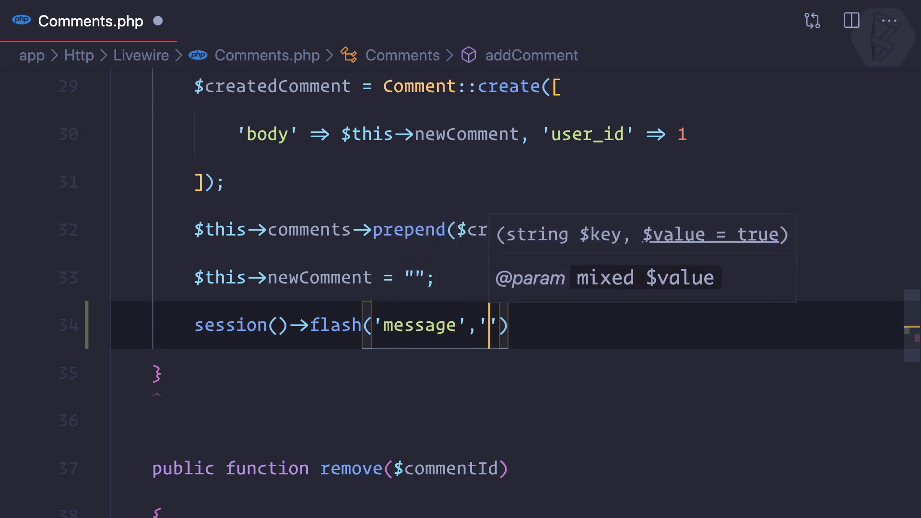
text(Comment added su)
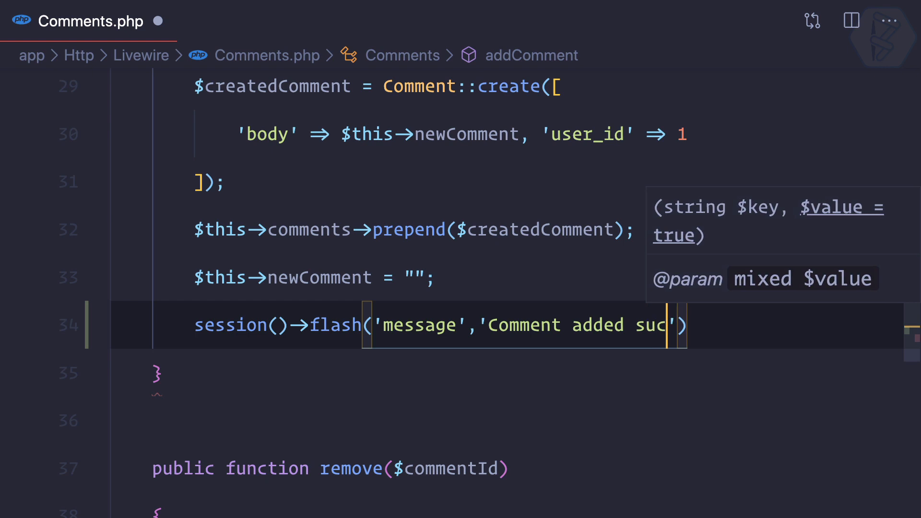
text(cessfully)
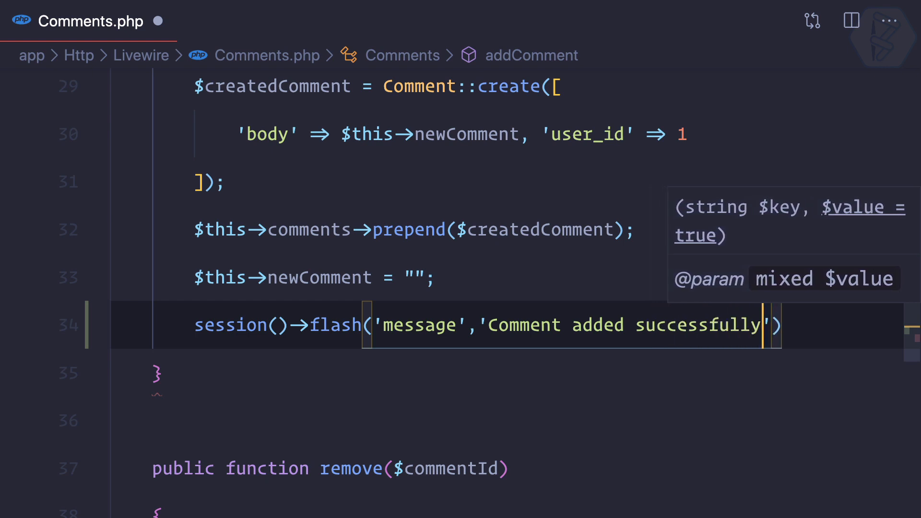
key(cmd+shift+p)
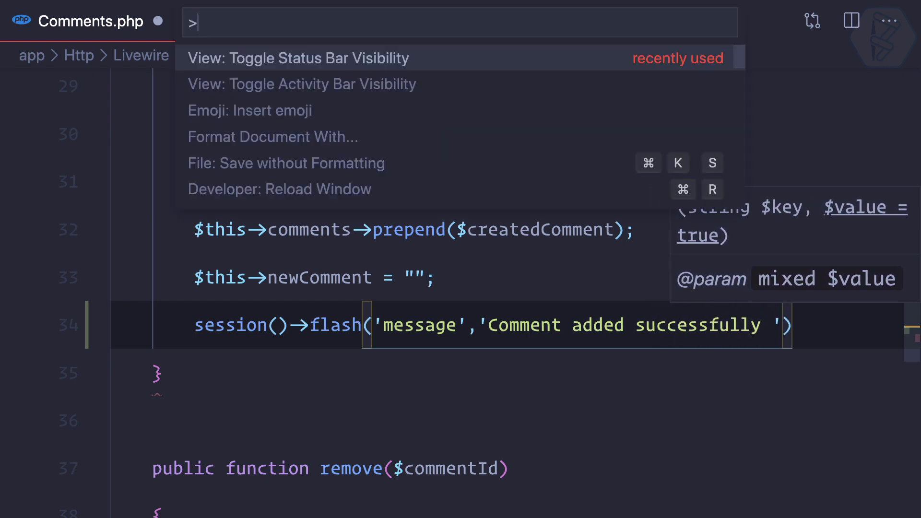
click(249, 110)
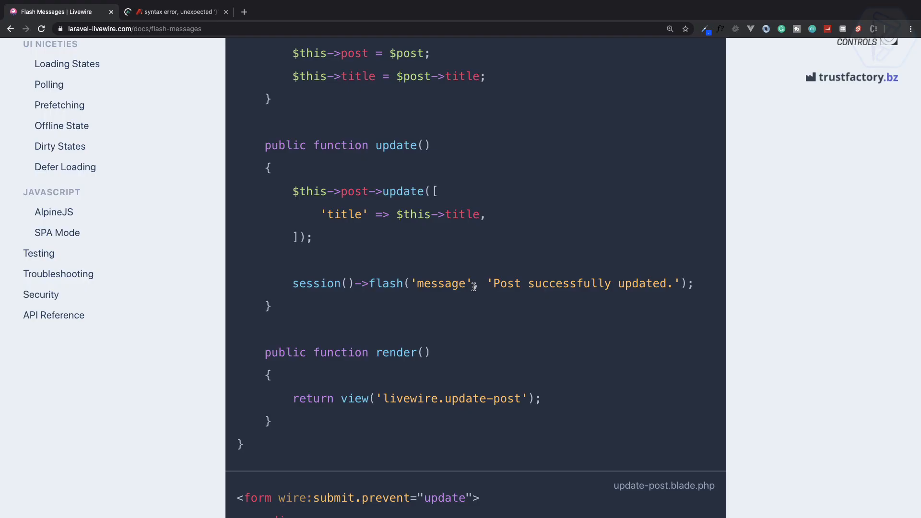
Step: Scroll the docs to the update-post.blade.php success-alert example
scroll(down, 3)
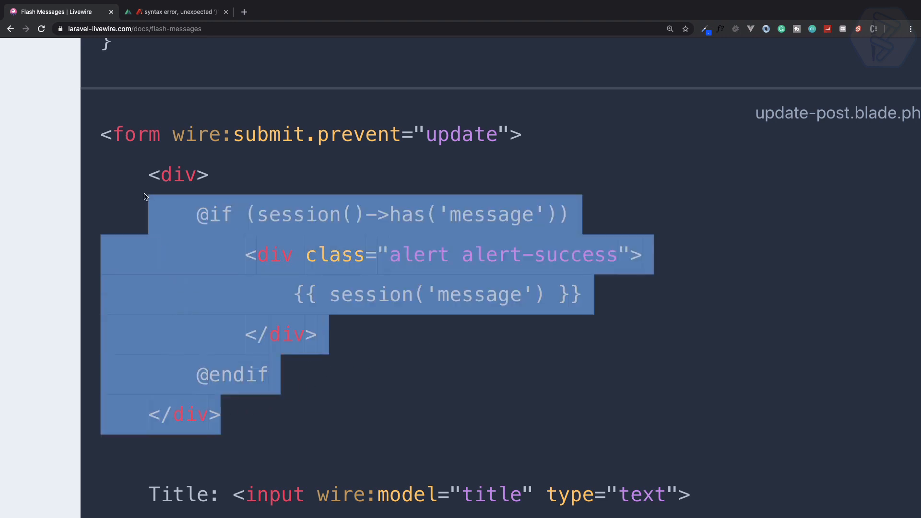
scroll(down, 3)
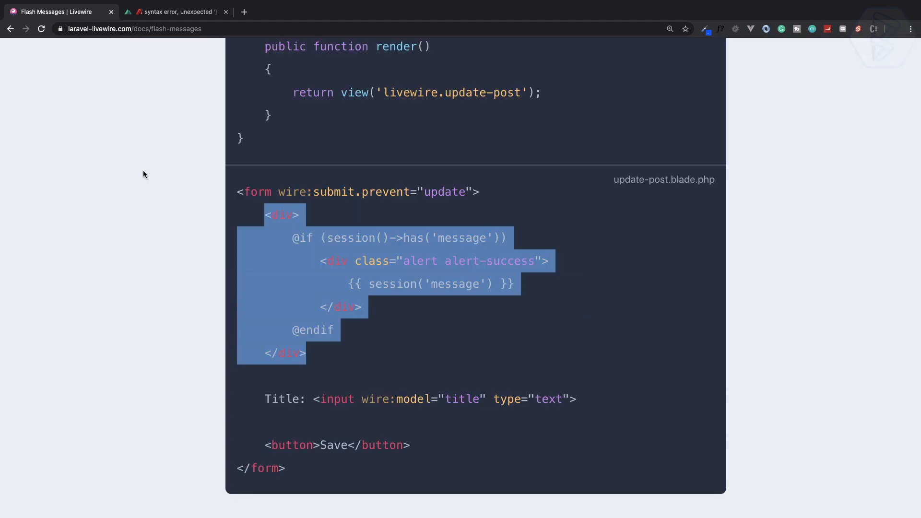
click(173, 11)
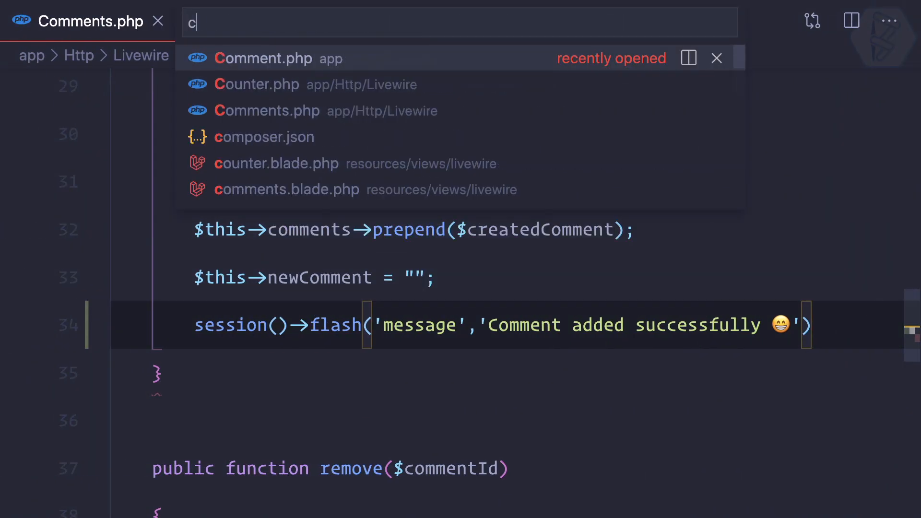
Step: Open comments.blade.php and end the Comments.php flash() line with a semicolon
text(ommentb)
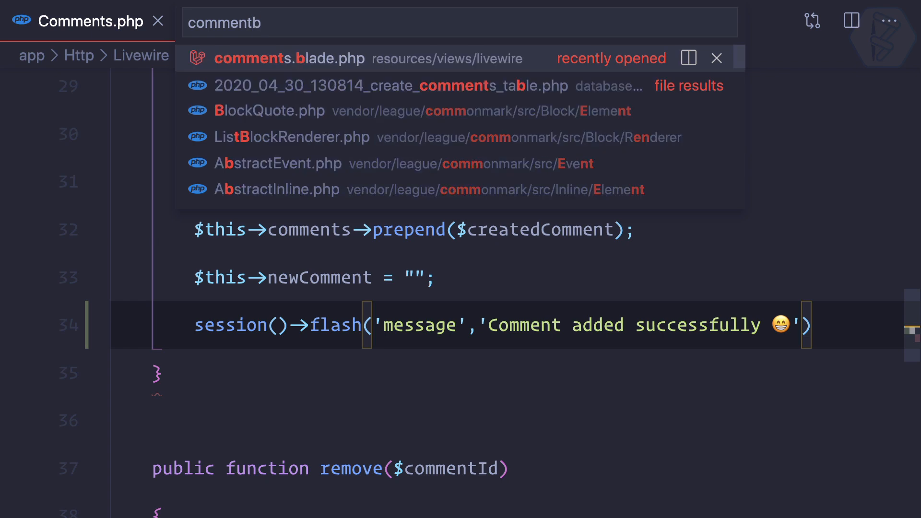
click(288, 58)
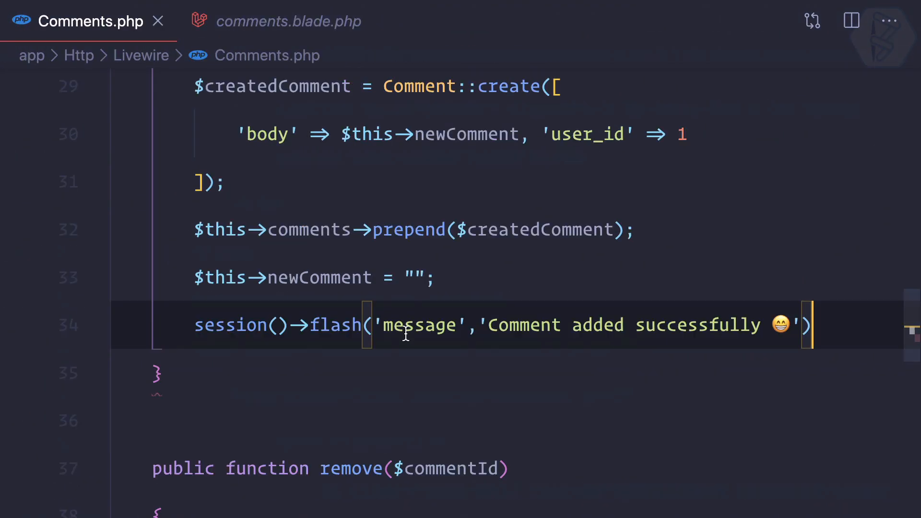
click(403, 324)
text(;)
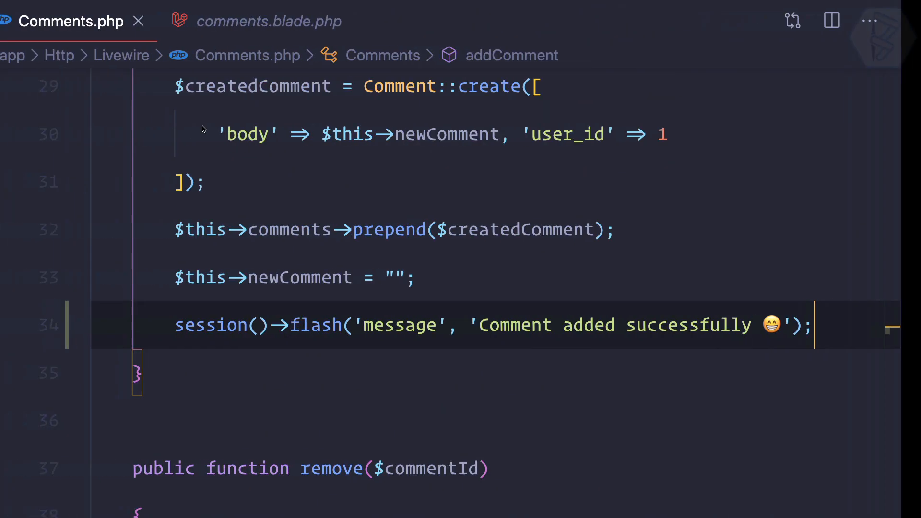
click(267, 21)
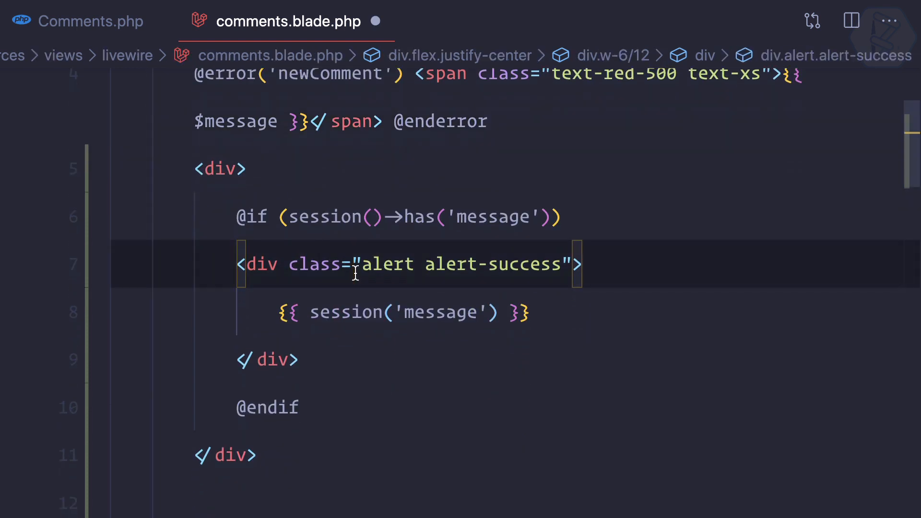
Step: Give the message div the classes p-3 and bg-green-300, then start a text-green class
text(p-">)
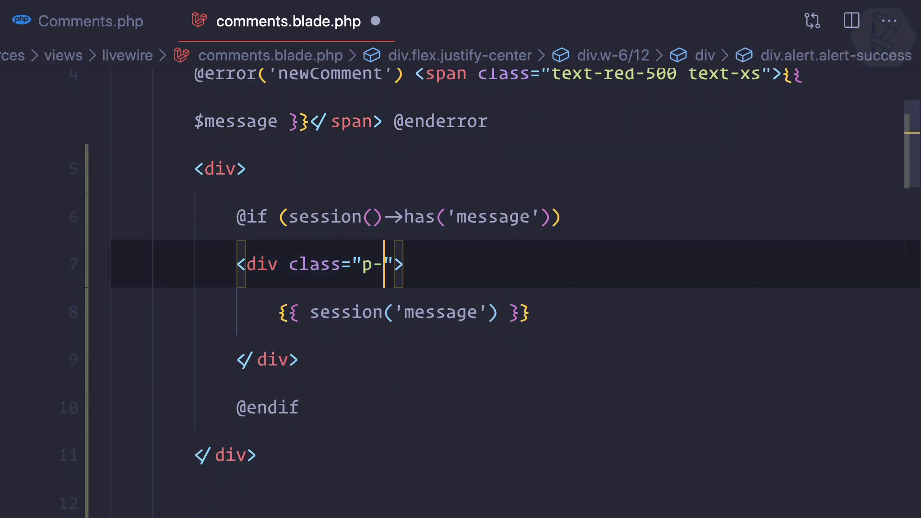
text(3 bg-)
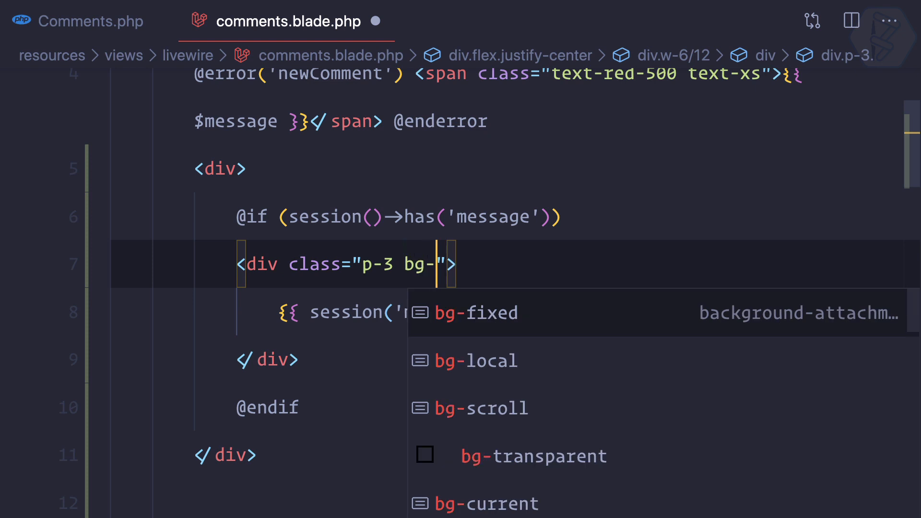
text(gree)
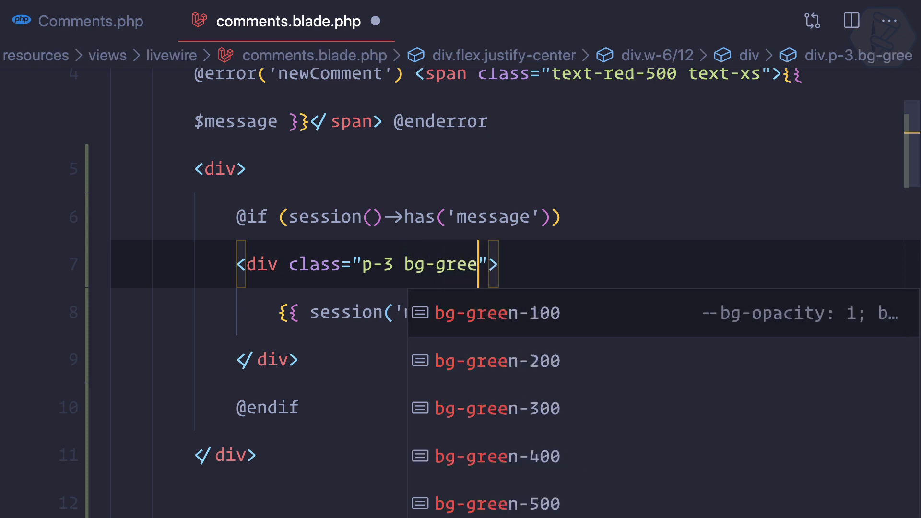
click(498, 408)
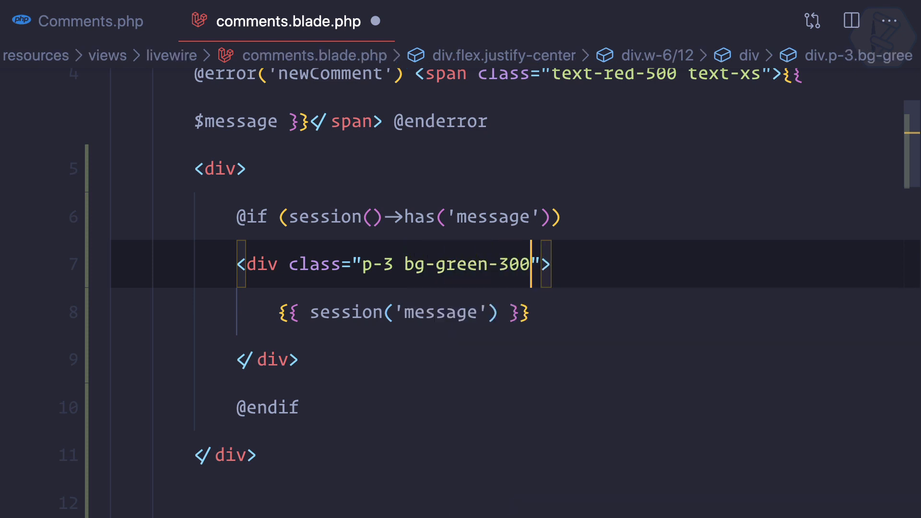
text(textgree)
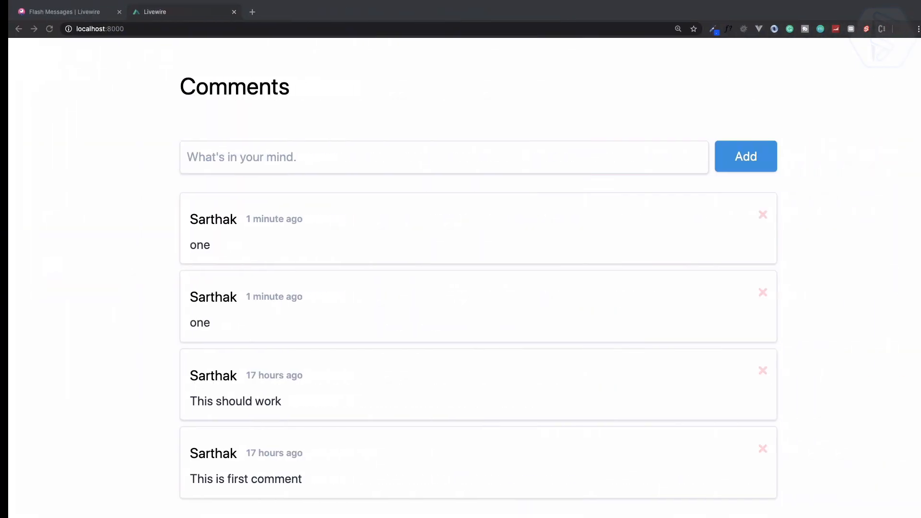
Step: Add a comment 'two' in the browser comments app
text(t)
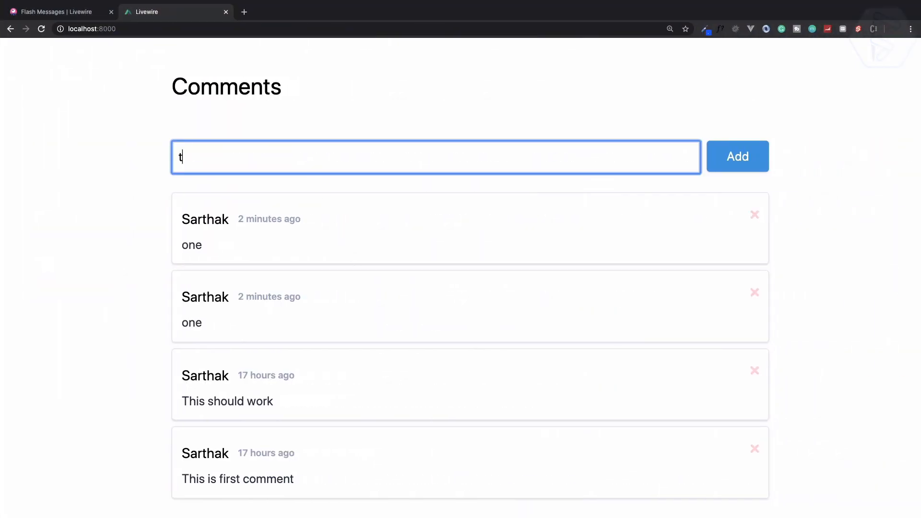
text(two)
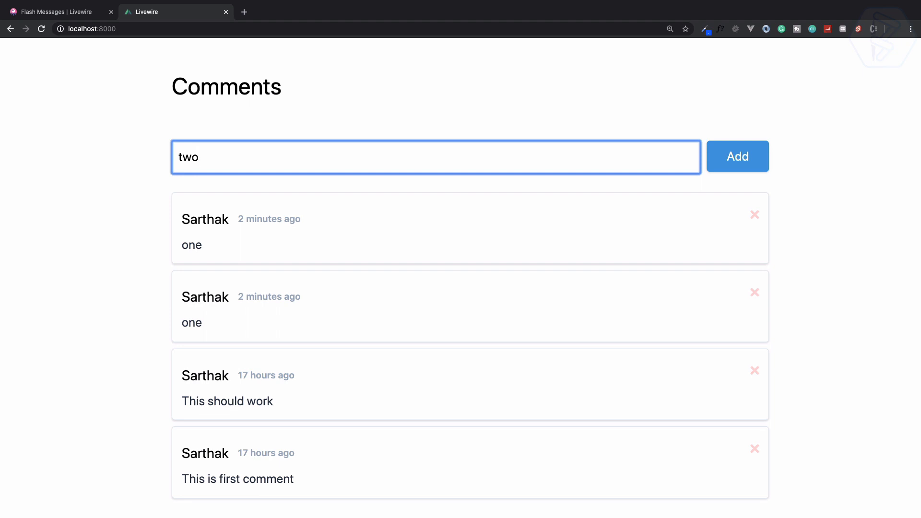
click(737, 156)
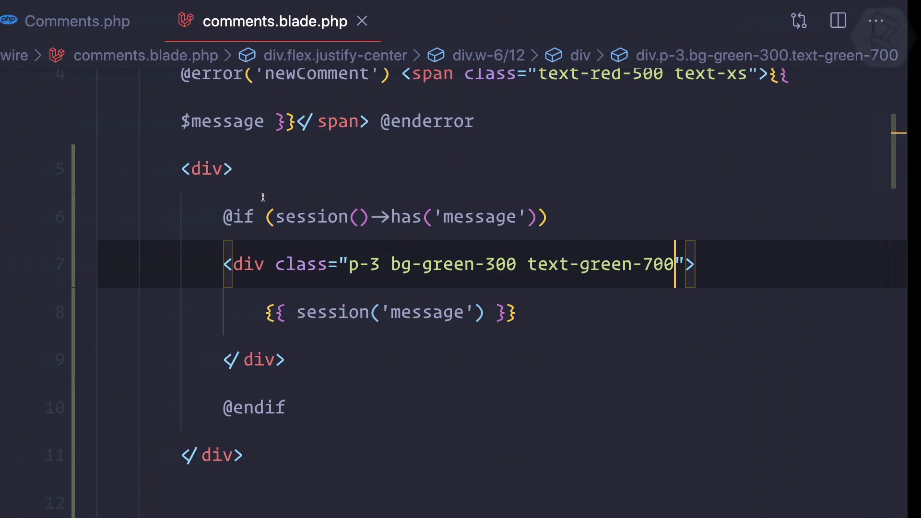
Step: Add the text-green-800 and rounded classes to the alert div and save
text(rounded)
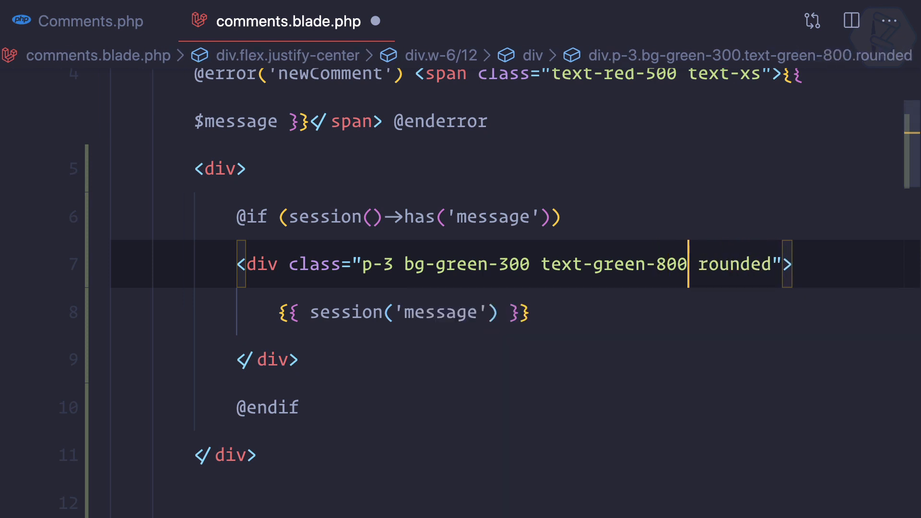
text(shad)
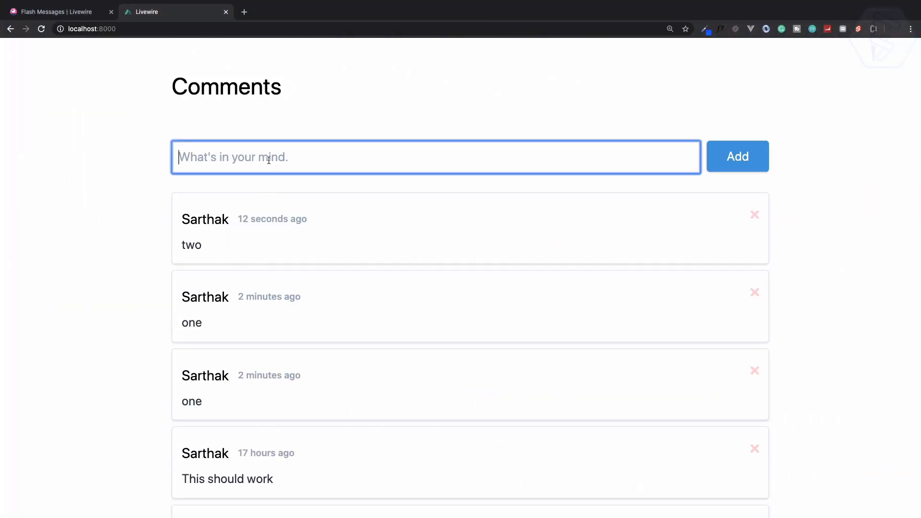
Step: Add the comment 'third', confirm the green success banner, then delete 'third'
text(third)
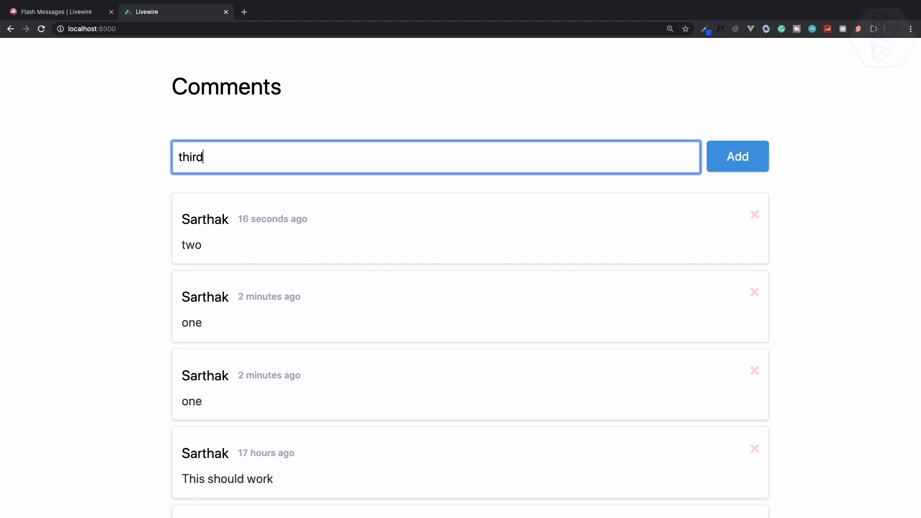
click(737, 156)
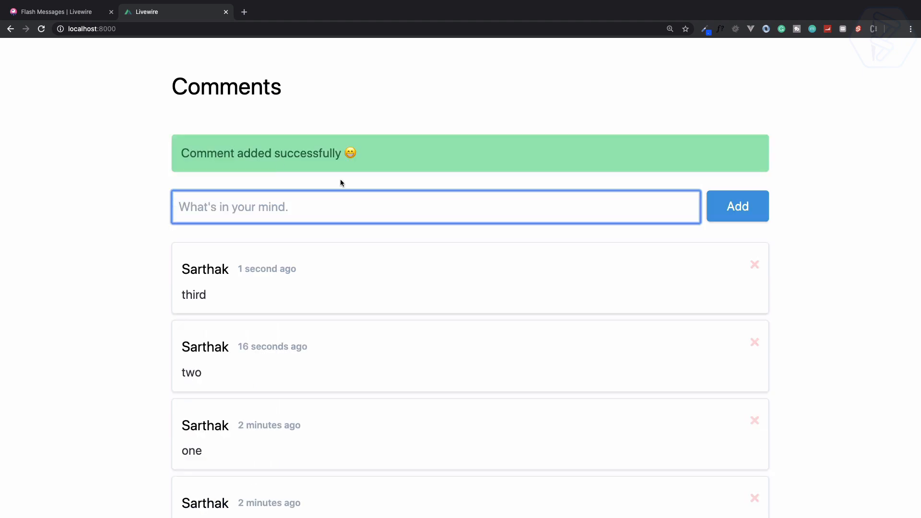
mouse_move(754, 265)
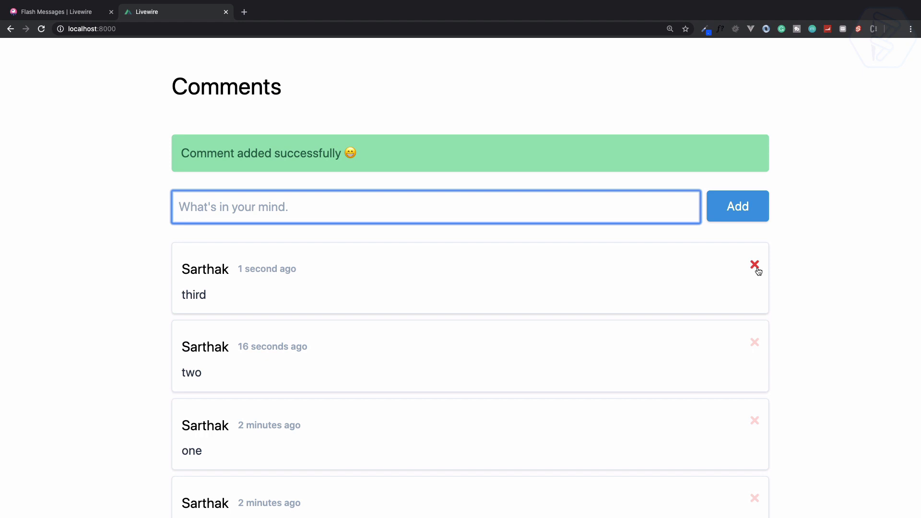
click(754, 264)
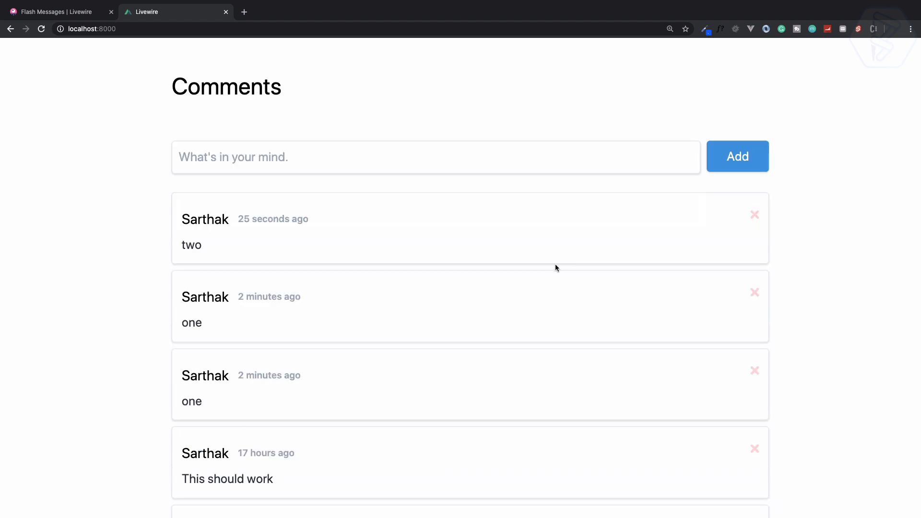
click(53, 12)
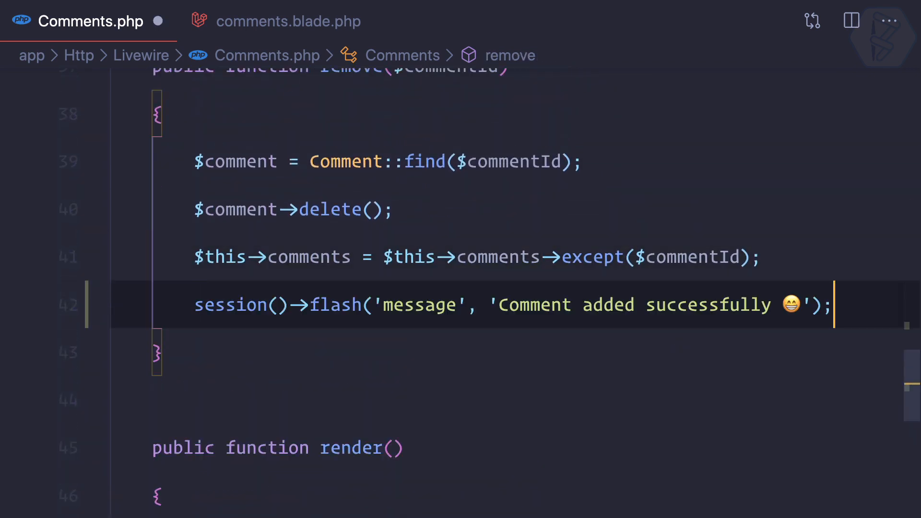
mouse_move(467, 324)
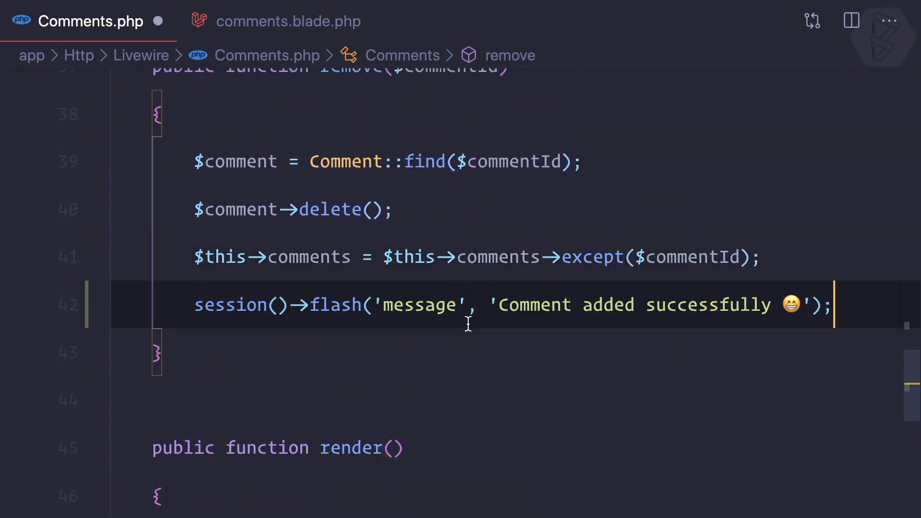
Step: Change remove()'s flash to 'Comment deleted successfully' with the smiling-eyes emoji
click(496, 305)
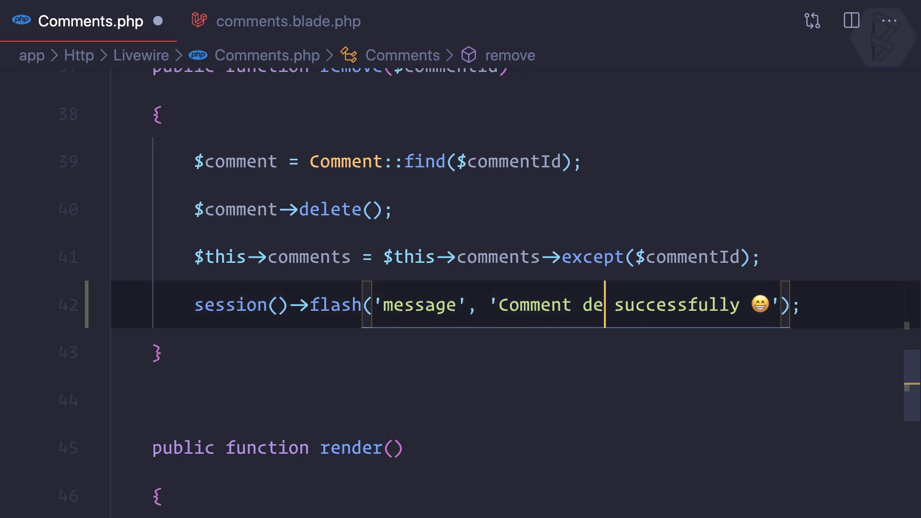
text(leted)
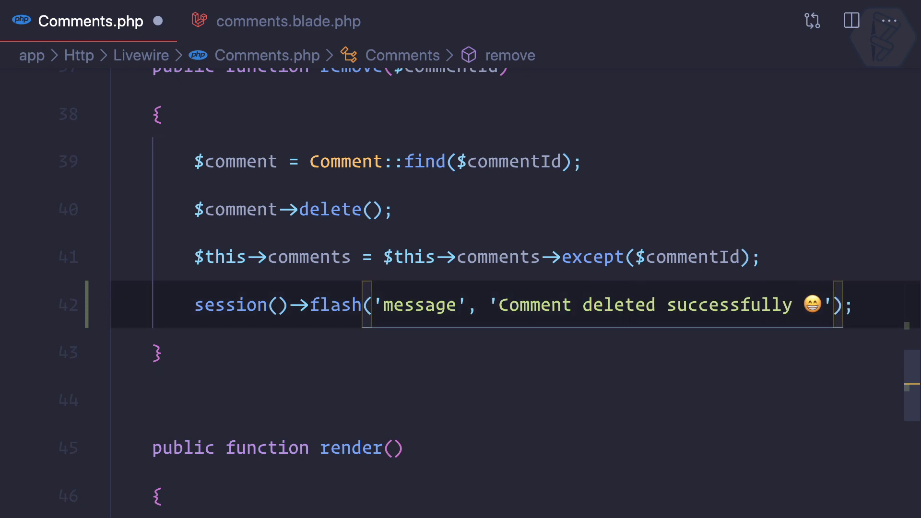
key(Backspace)
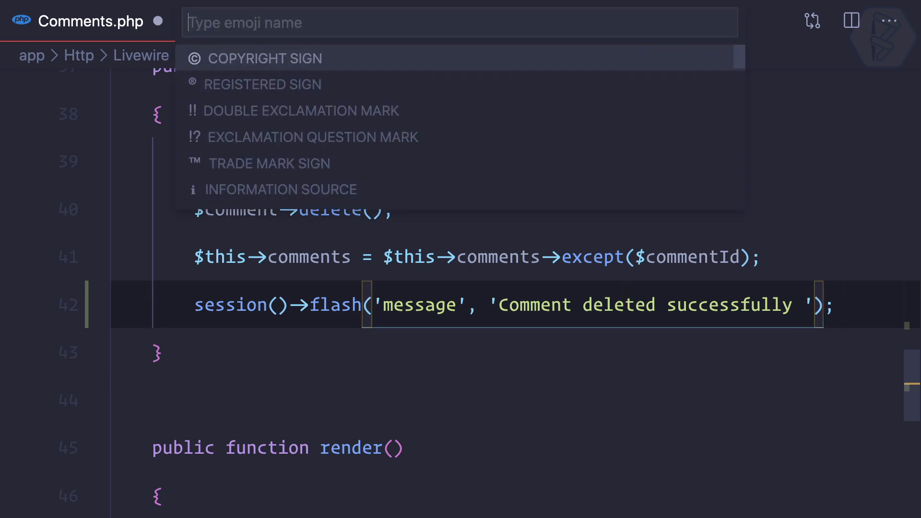
text(smile)
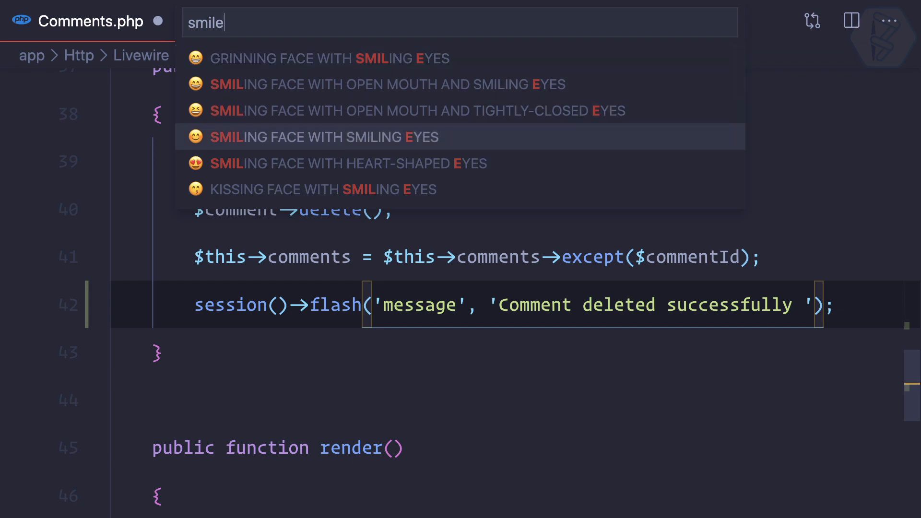
click(322, 136)
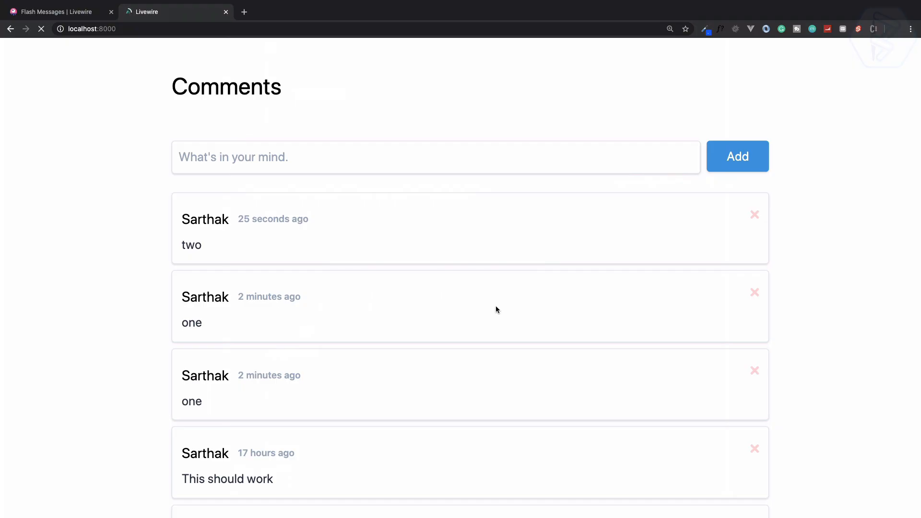
mouse_move(754, 215)
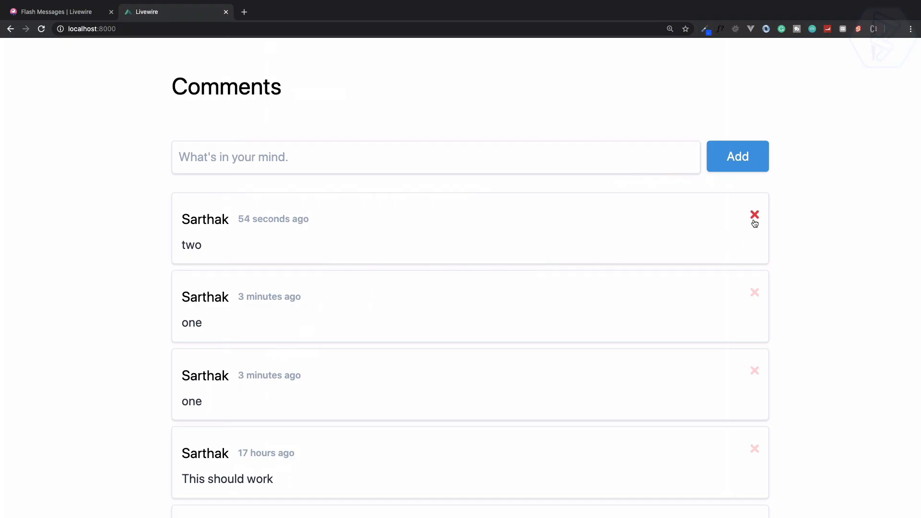
Step: Delete the comment 'two' on the reloaded comments page
click(754, 214)
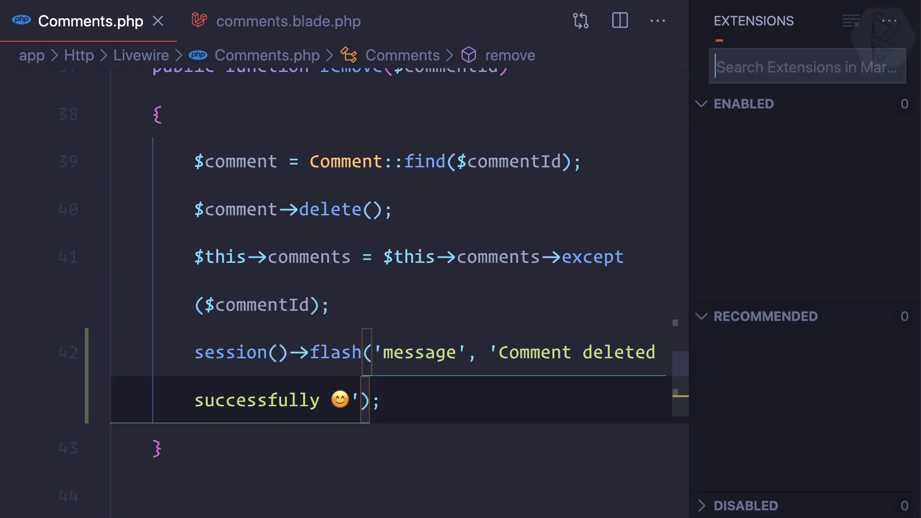
Step: Search the Extensions view for 'emoji'
text(emoji)
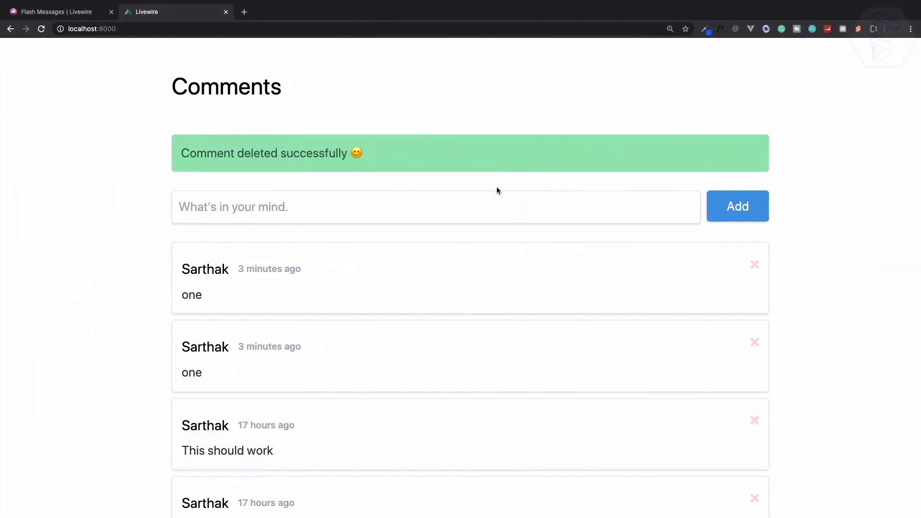
mouse_move(400, 168)
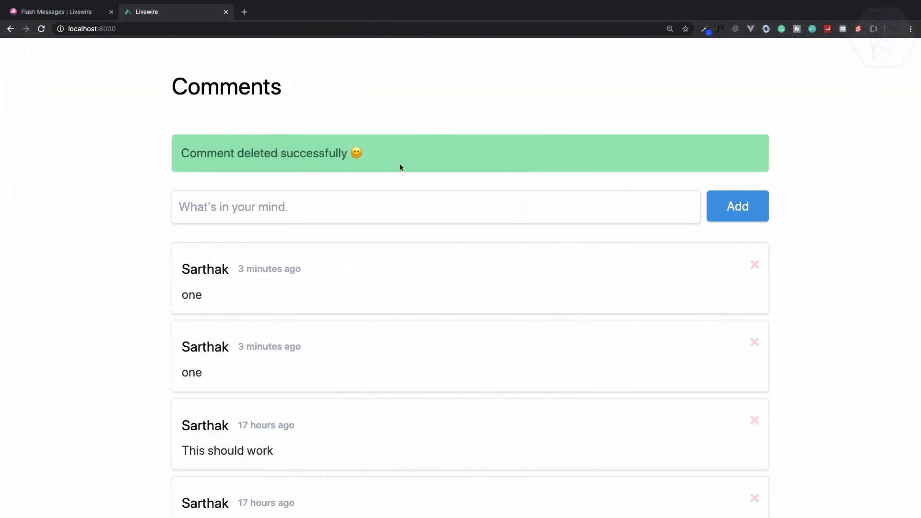
Step: Switch to the 'Flash Messages | Livewire' docs tab and scroll down
click(55, 11)
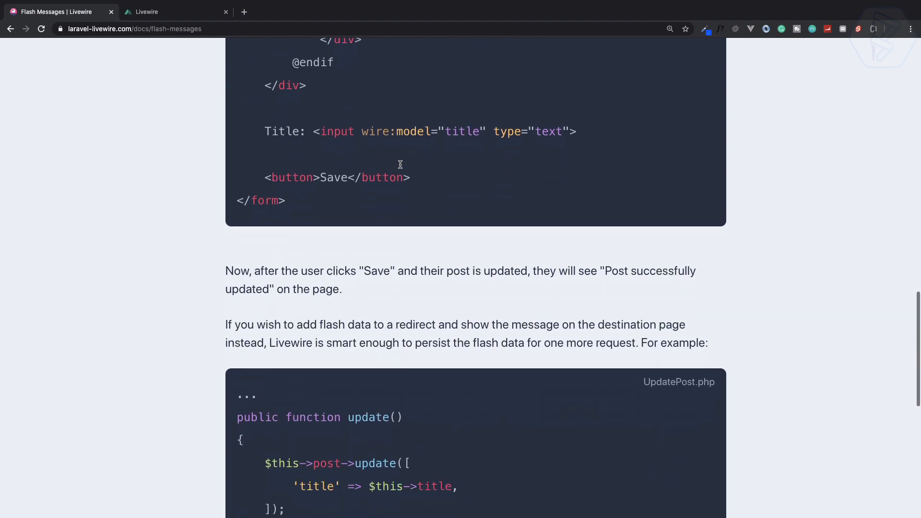
scroll(down, 3)
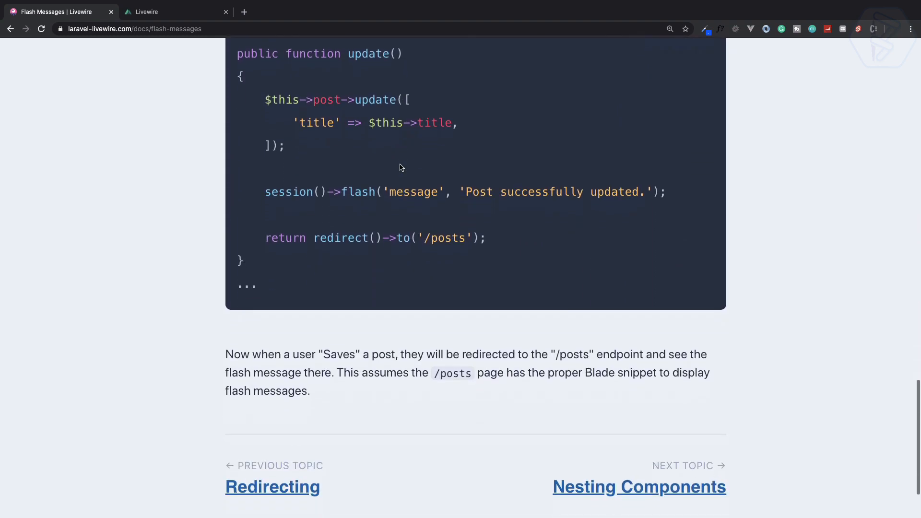